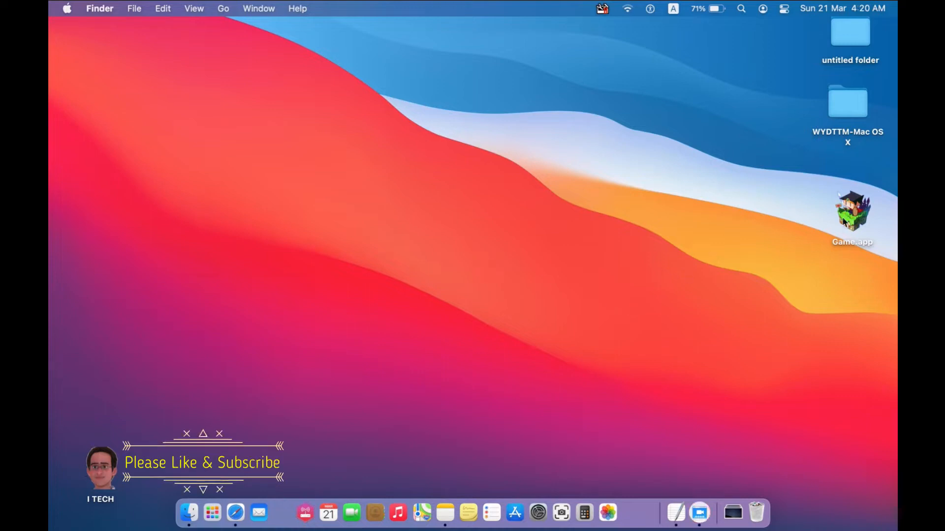
- Try opening Game.app, dismiss its permission error, and view Security & Privacy's General pane
{"action": "left_click", "coordinate": [852, 214]}
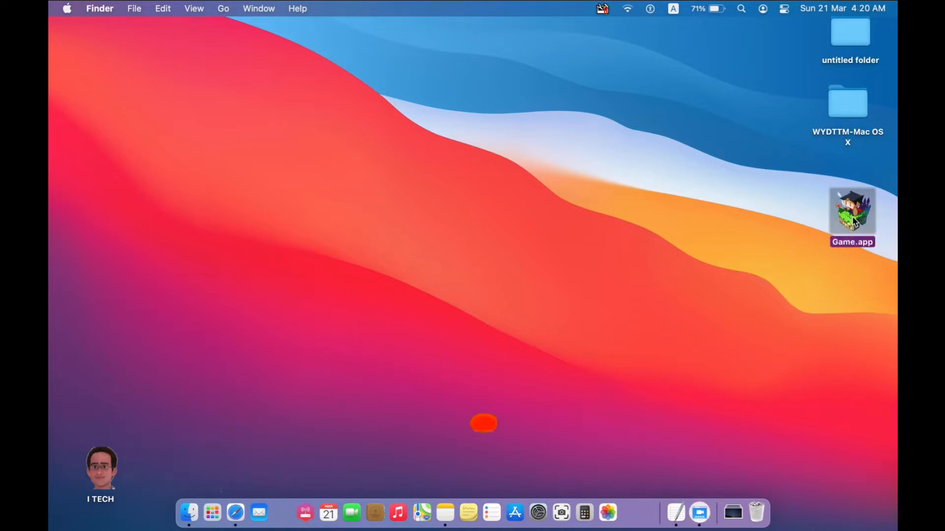
{"action": "double_click", "coordinate": [851, 214]}
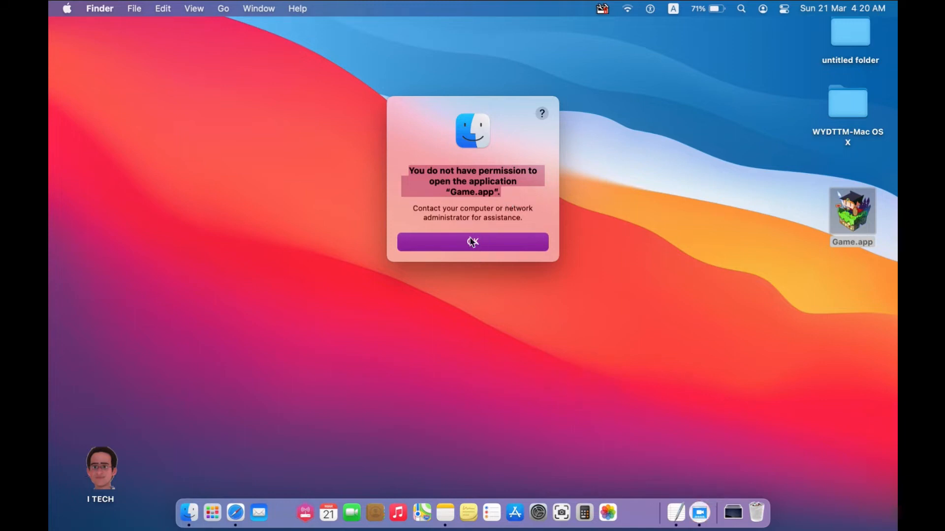
{"action": "left_click", "coordinate": [472, 241]}
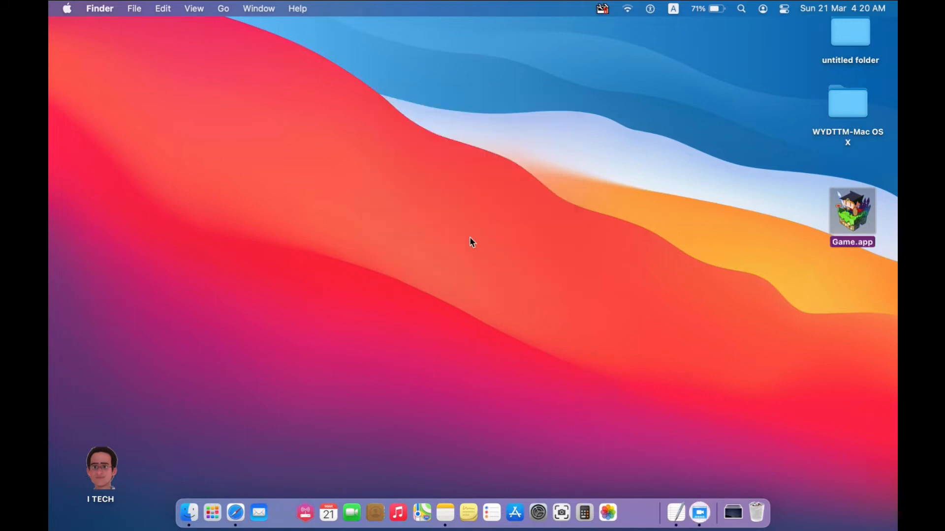
{"action": "mouse_move", "coordinate": [537, 512]}
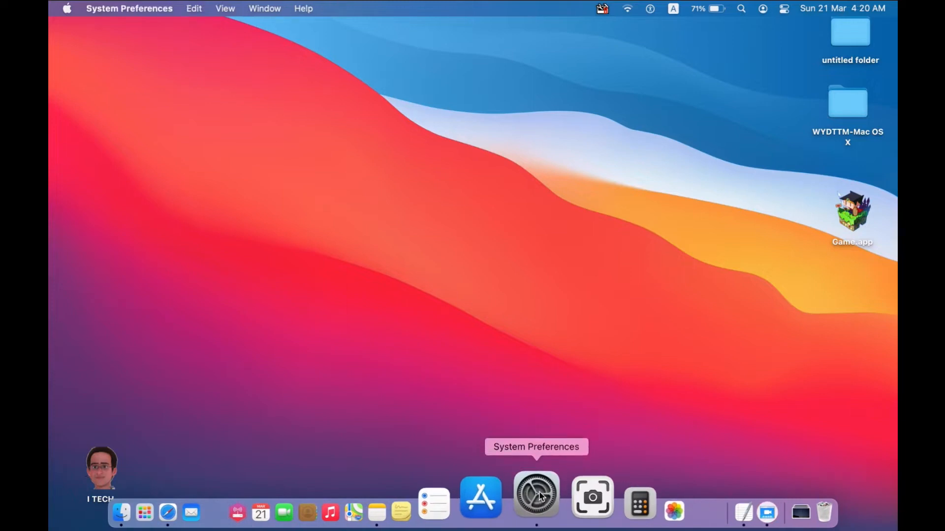
{"action": "left_click", "coordinate": [535, 497]}
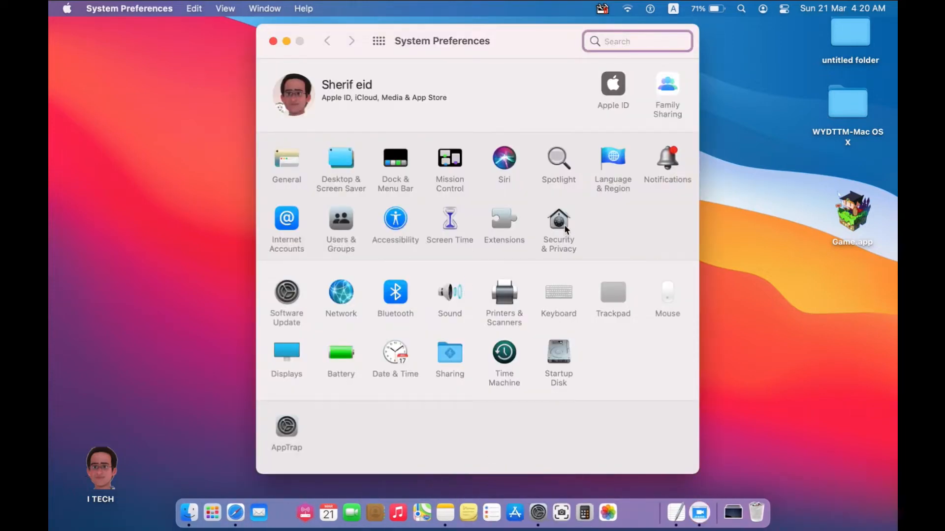
{"action": "left_click", "coordinate": [558, 218]}
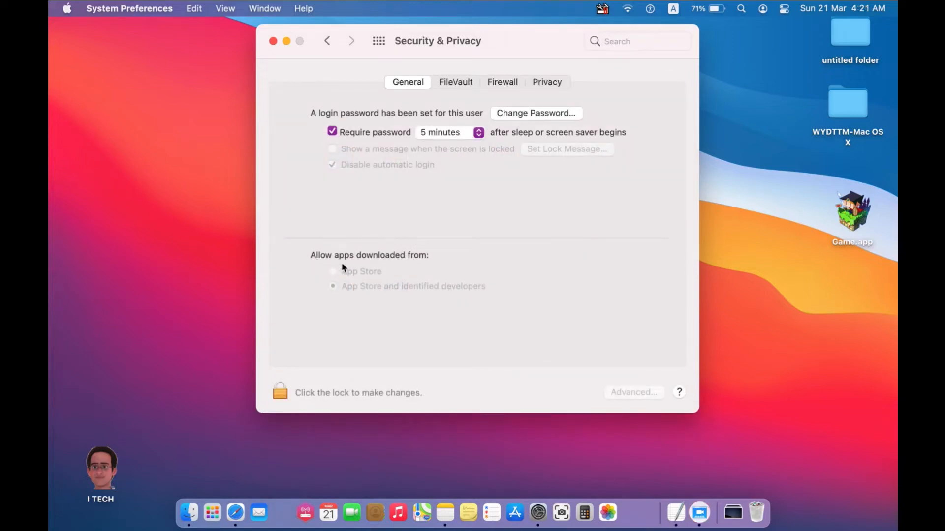
{"action": "mouse_move", "coordinate": [338, 288]}
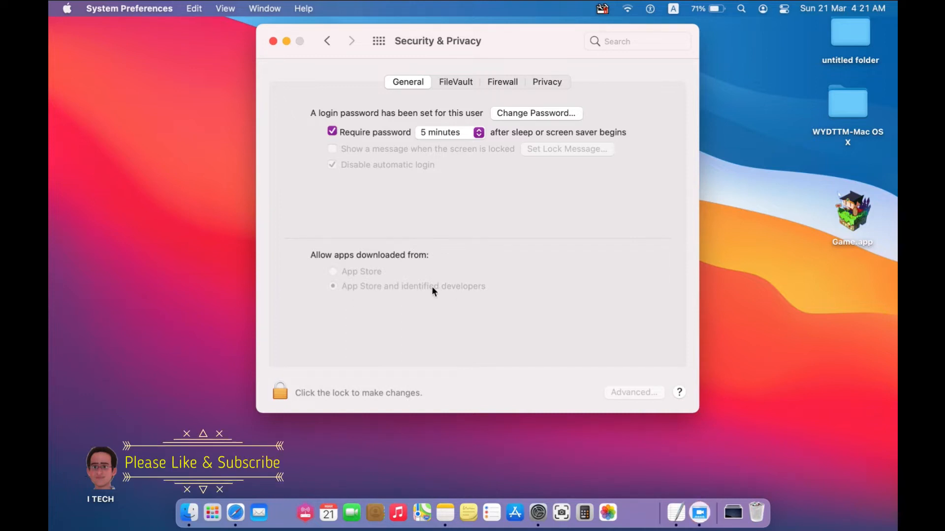
{"action": "mouse_move", "coordinate": [364, 323]}
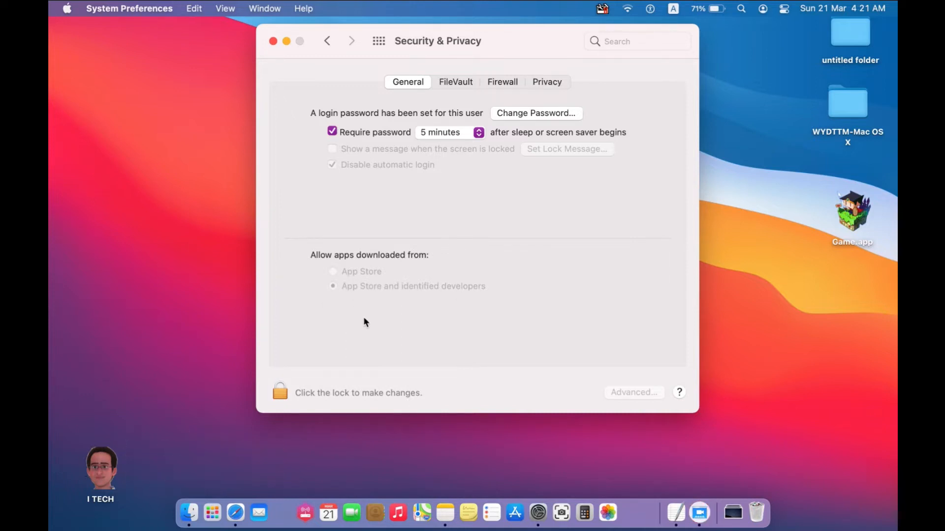
{"action": "mouse_move", "coordinate": [325, 293]}
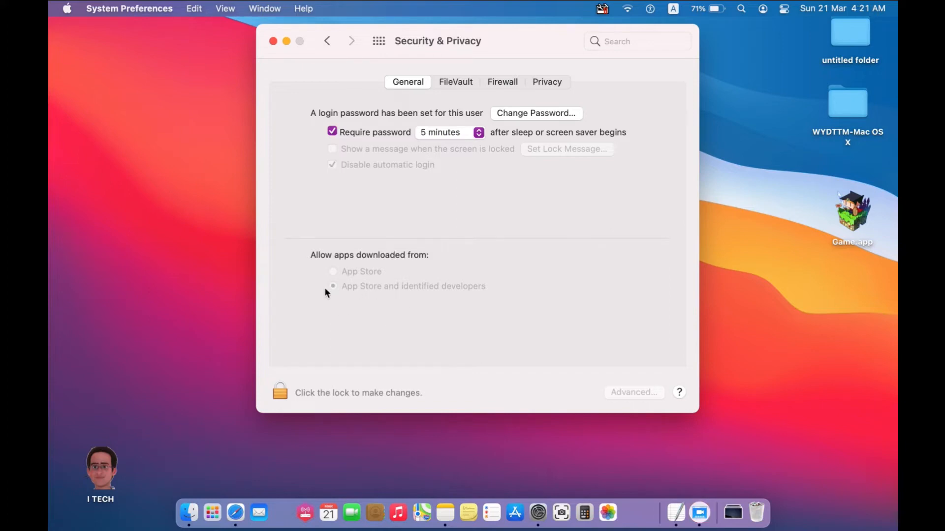
{"action": "mouse_move", "coordinate": [403, 251]}
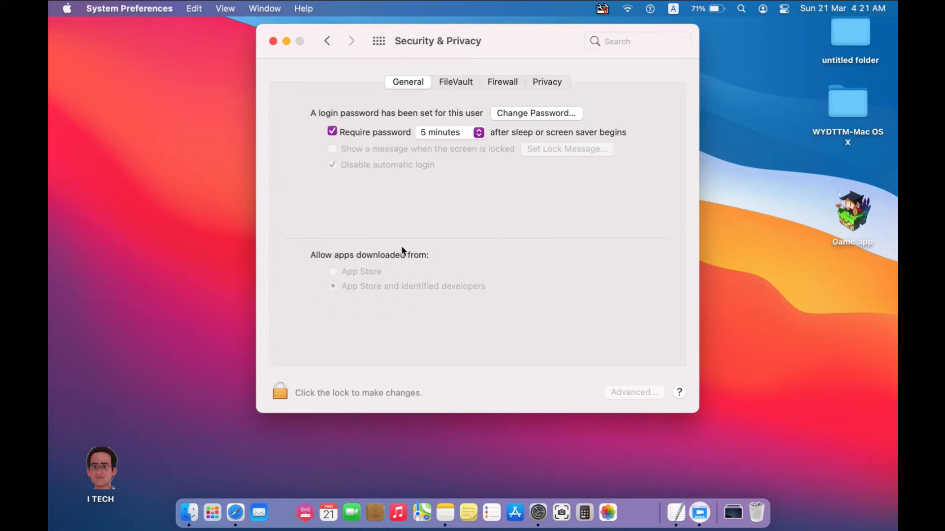
- Launch Terminal from the applications list and focus its window
{"action": "left_click", "coordinate": [210, 496]}
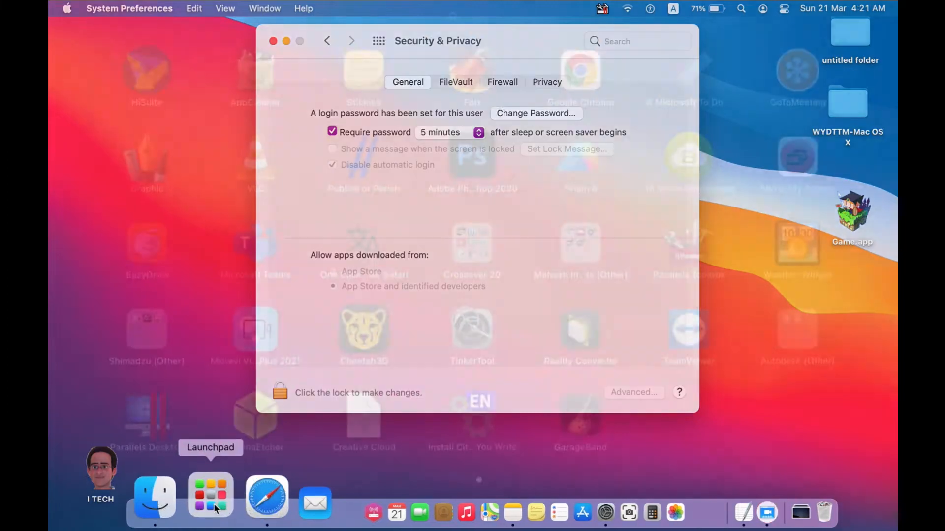
{"action": "left_click", "coordinate": [210, 496]}
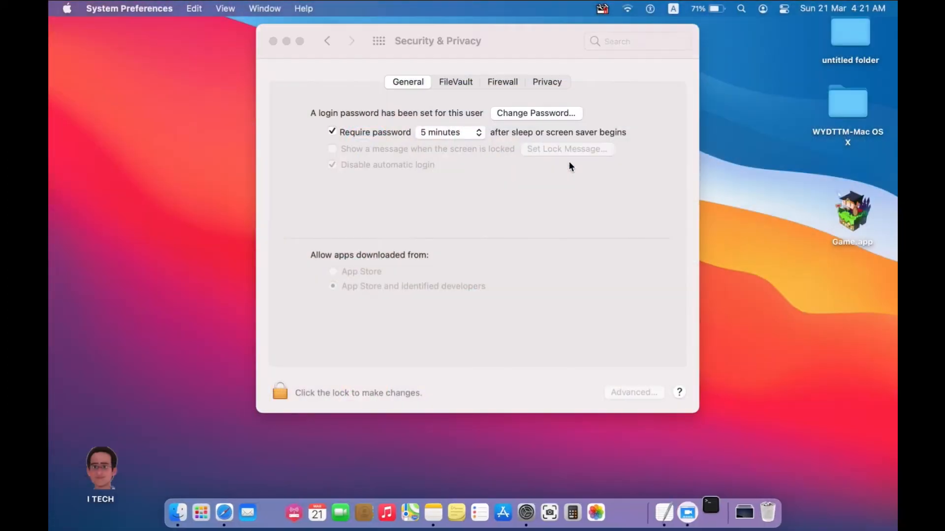
{"action": "left_click", "coordinate": [710, 513]}
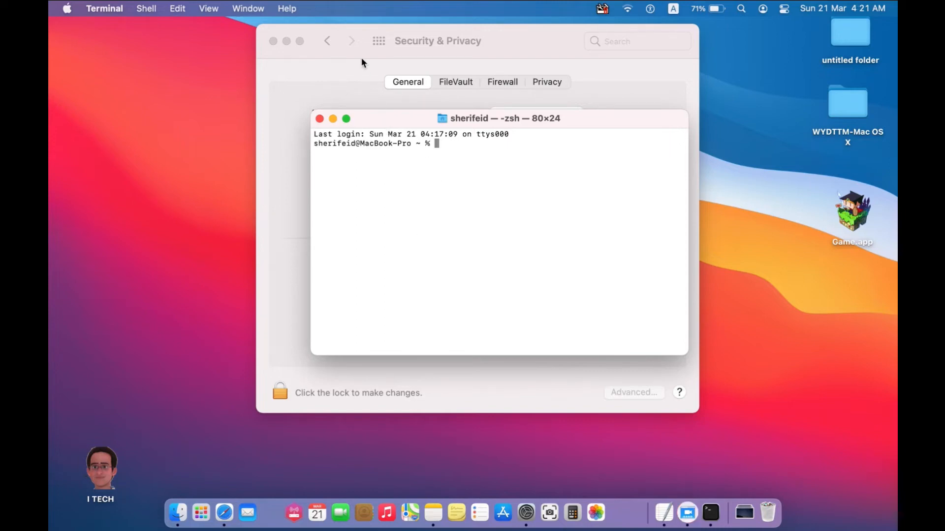
- Run sudo spctl --master-disable, then retry Game.app and dismiss the permission error
{"action": "type", "text": "su"}
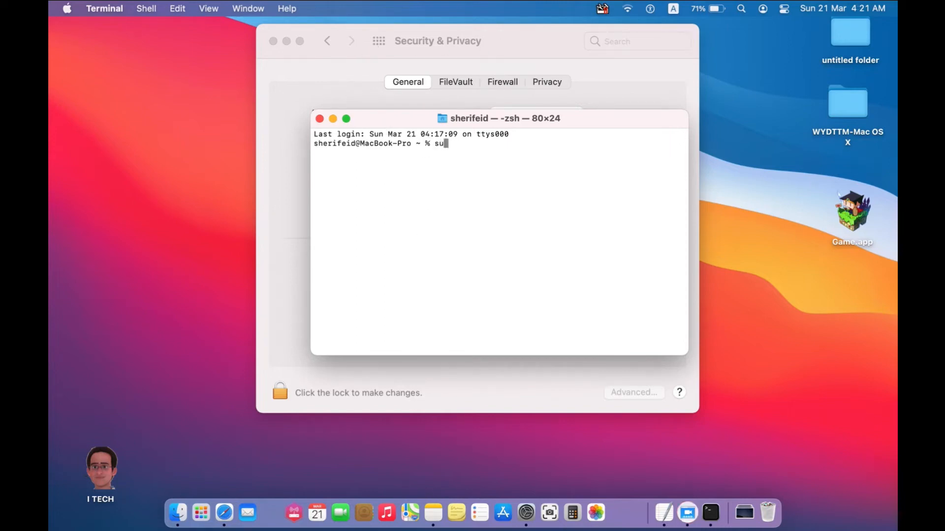
{"action": "type", "text": "do"}
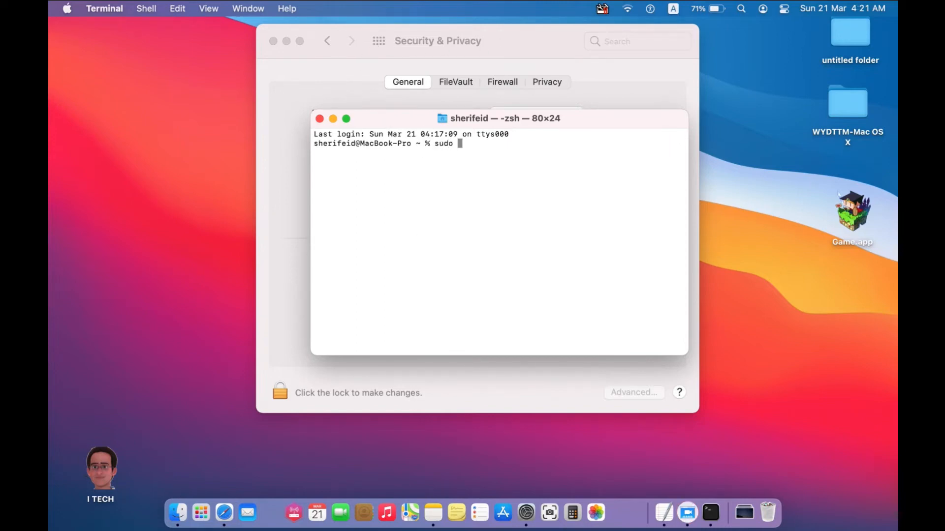
{"action": "type", "text": "spctl --mast"}
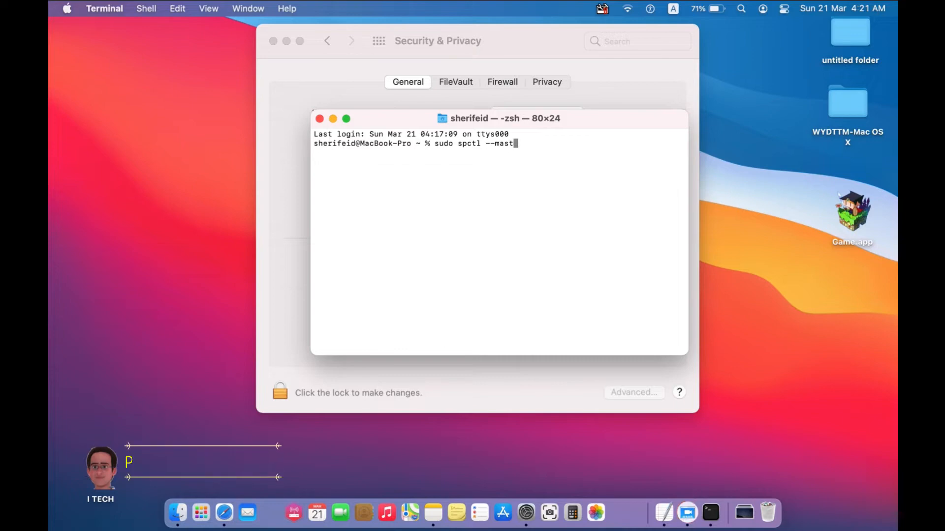
{"action": "type", "text": "er-"}
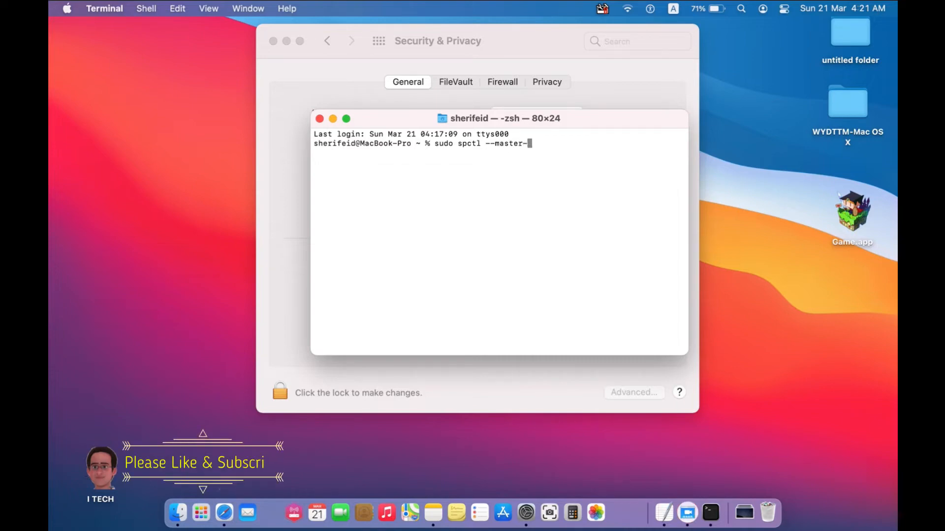
{"action": "type", "text": "disabl"}
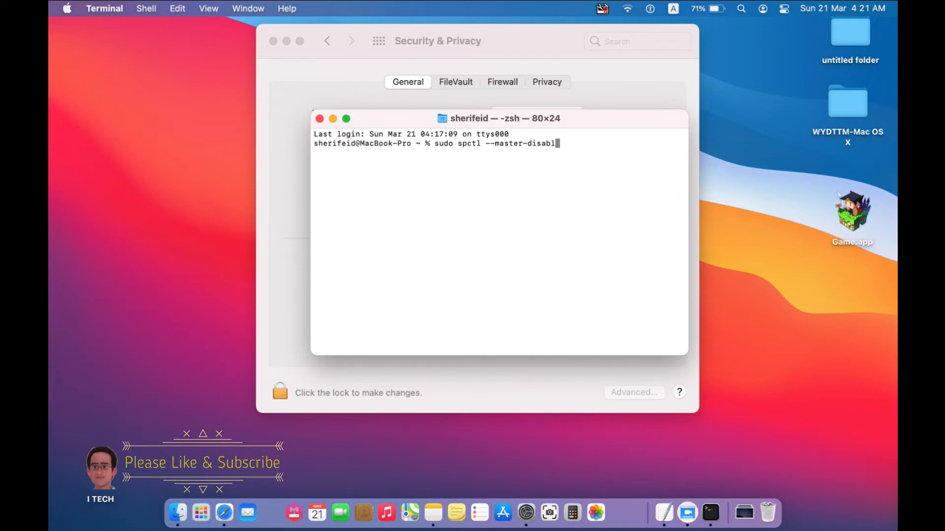
{"action": "key", "text": "return"}
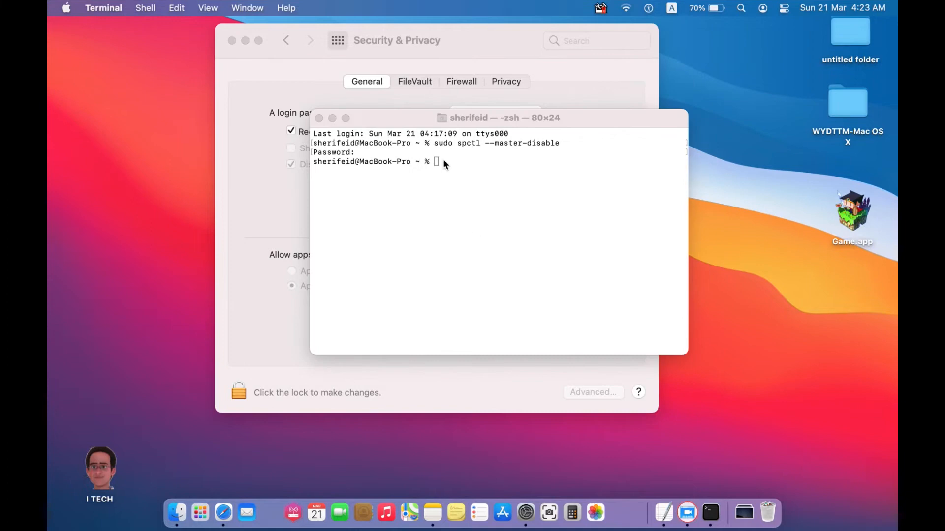
{"action": "mouse_move", "coordinate": [378, 51]}
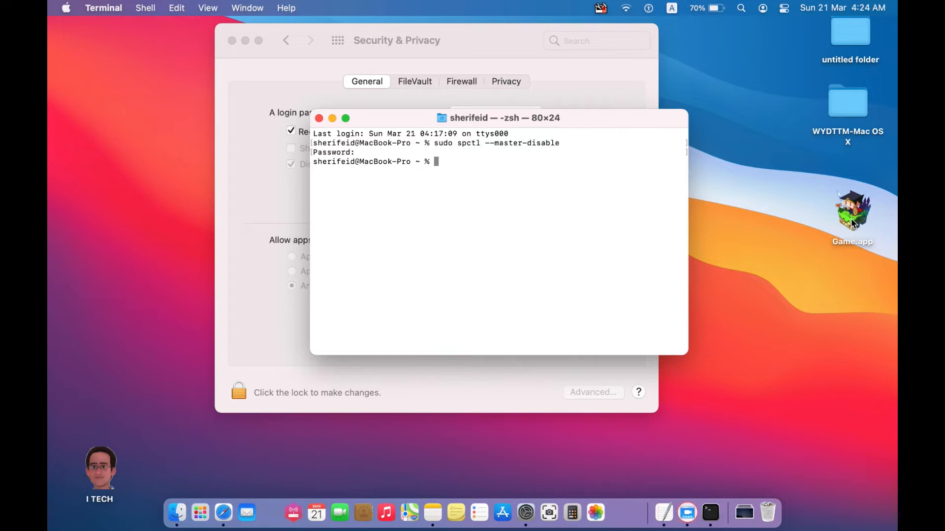
{"action": "double_click", "coordinate": [852, 207]}
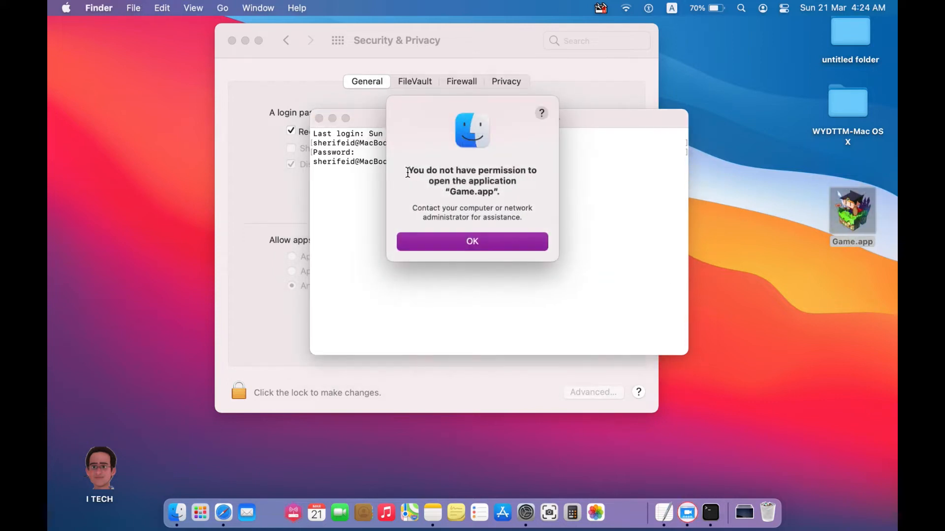
{"action": "left_click", "coordinate": [472, 241]}
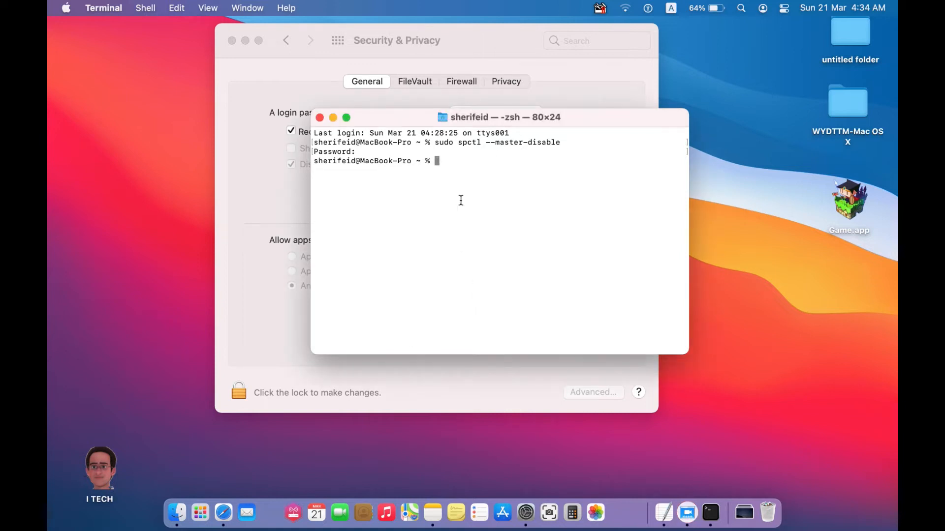
- Run sudo chmod -R 755 on Game.app, inserting its path by dragging the desktop icon
{"action": "type", "text": "sudo"}
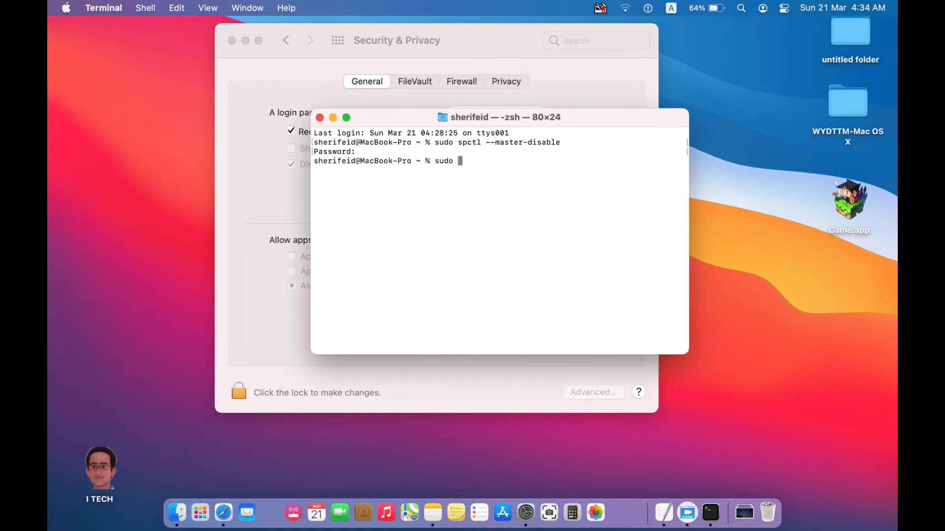
{"action": "type", "text": "c"}
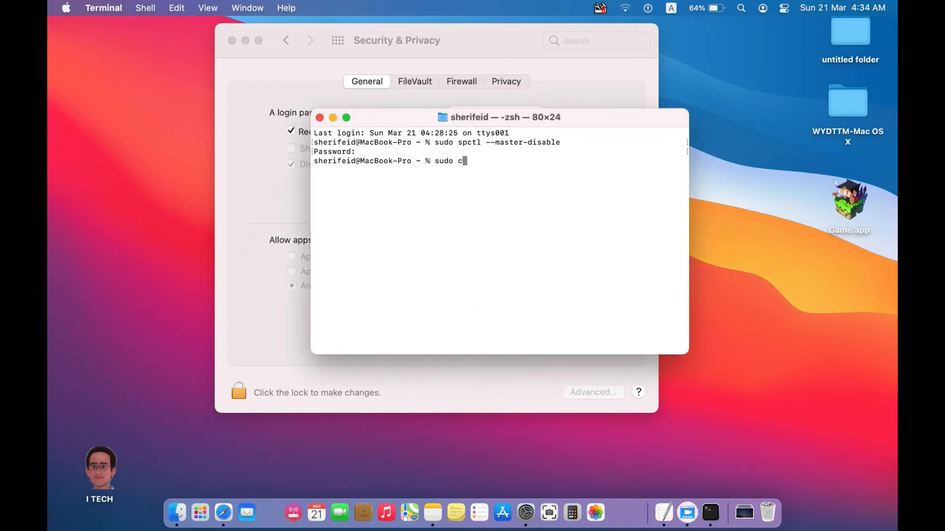
{"action": "type", "text": "hmod -"}
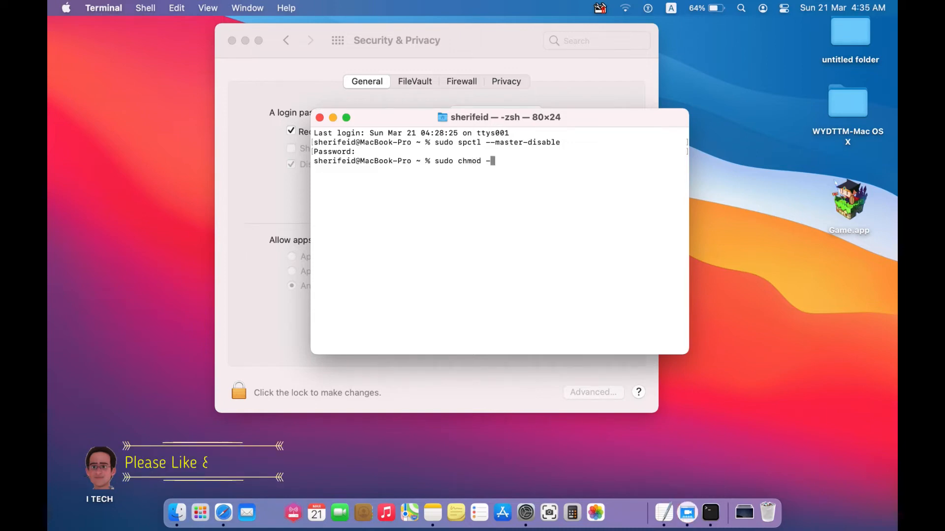
{"action": "type", "text": "R"}
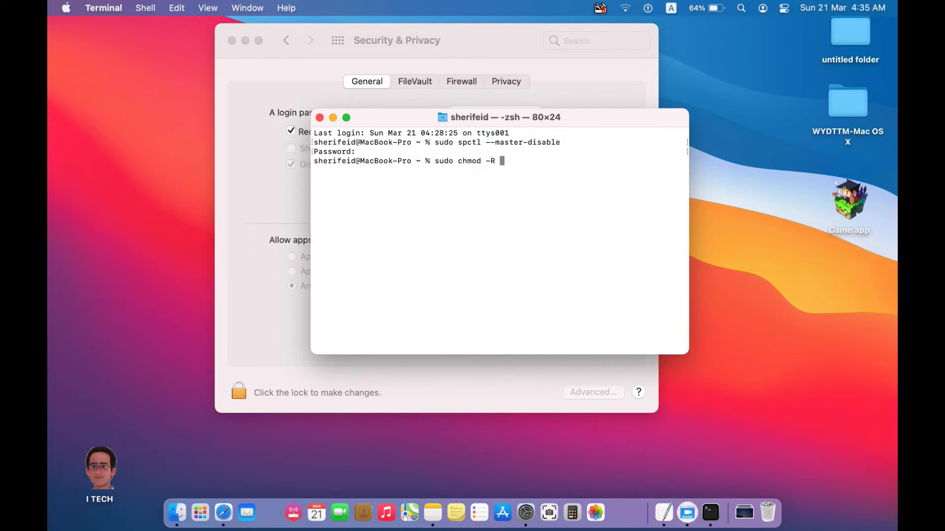
{"action": "type", "text": "755"}
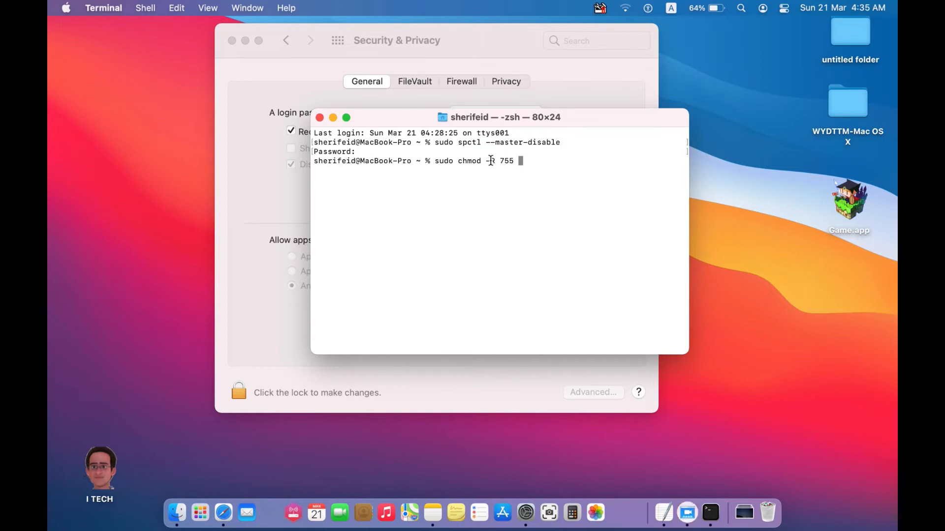
{"action": "left_click_drag", "start_coordinate": [848, 204], "coordinate": [594, 180]}
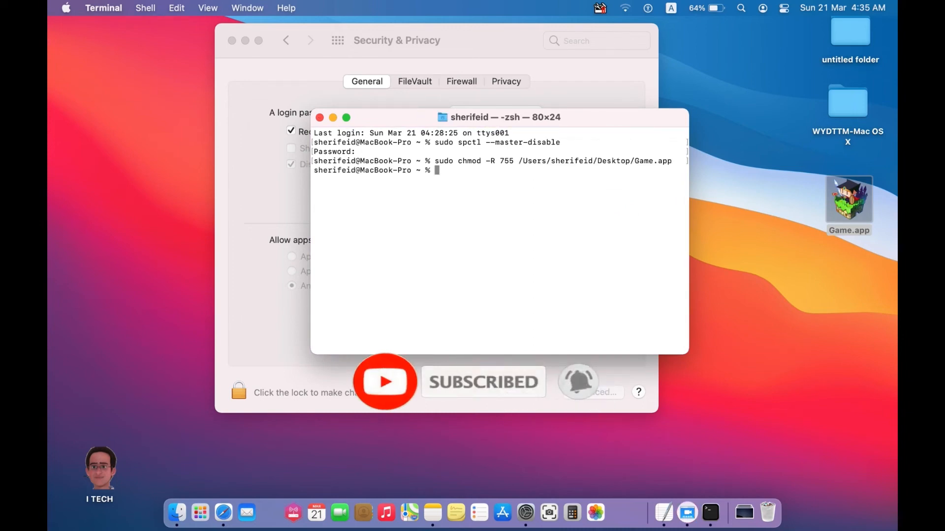
{"action": "mouse_move", "coordinate": [691, 162]}
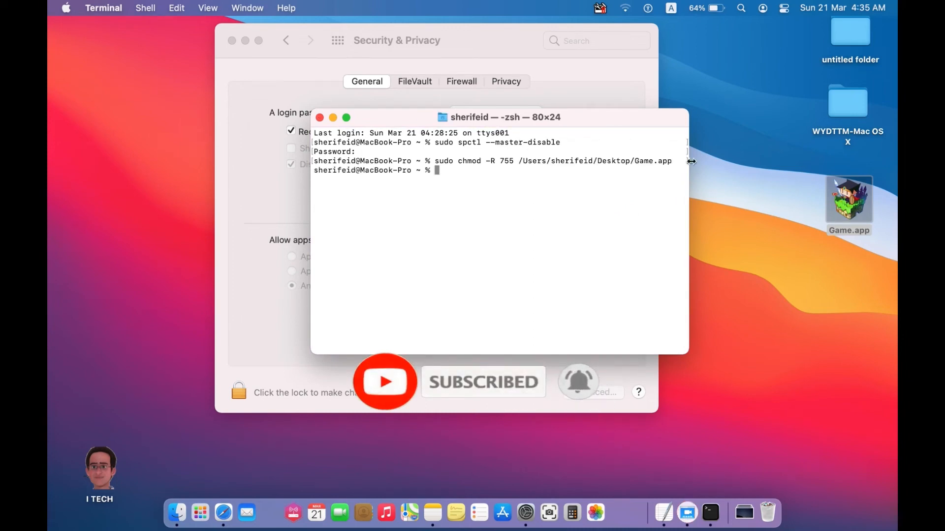
- Launch Game.app from the desktop icon to confirm it now opens
{"action": "left_click", "coordinate": [848, 202]}
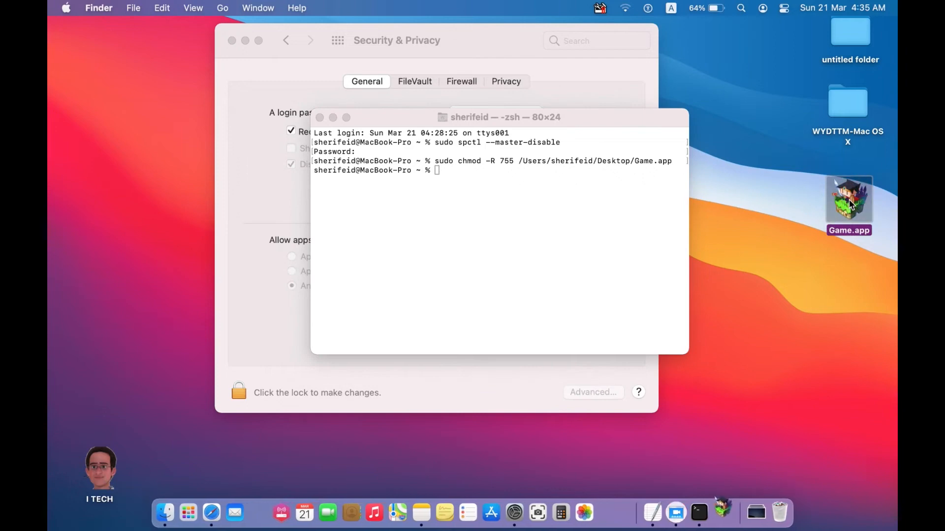
{"action": "mouse_move", "coordinate": [717, 482]}
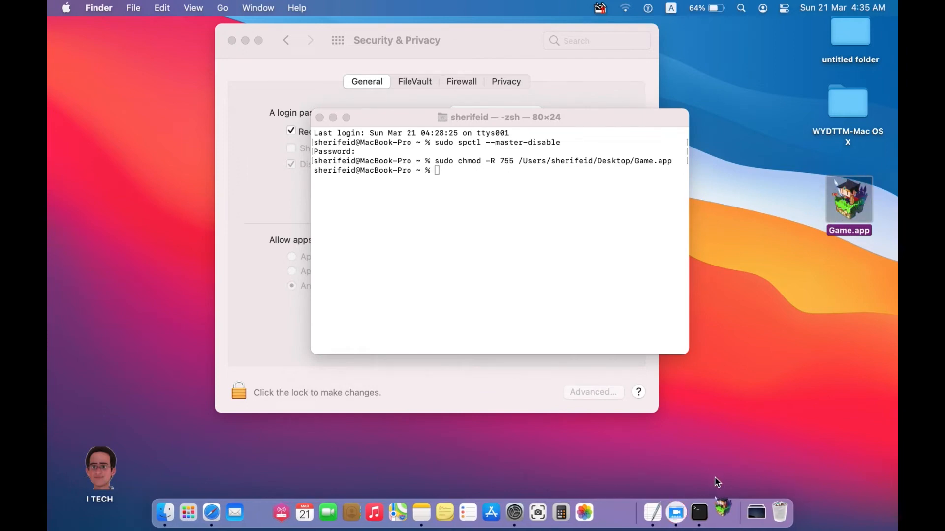
{"action": "mouse_move", "coordinate": [717, 482]}
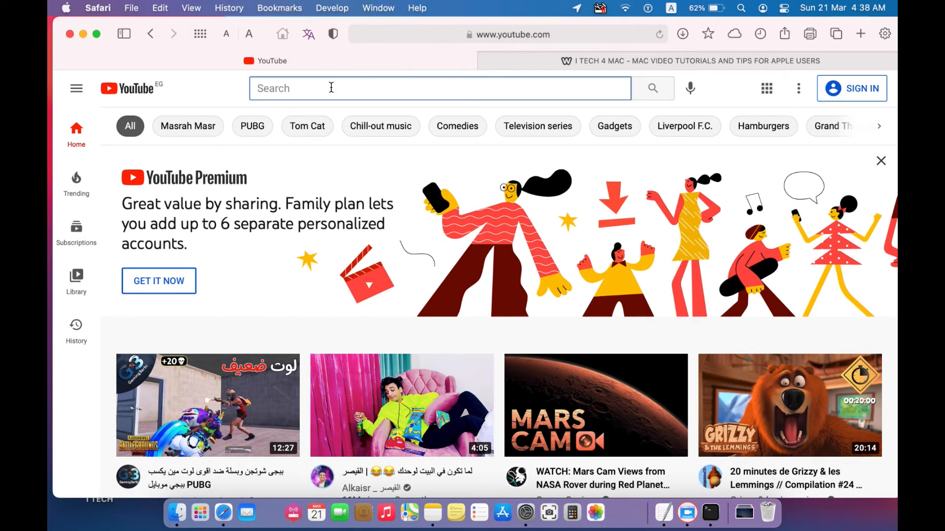
- Search YouTube for itech4mac and scroll through the channel's Mac fix videos
{"action": "type", "text": "itech4mac"}
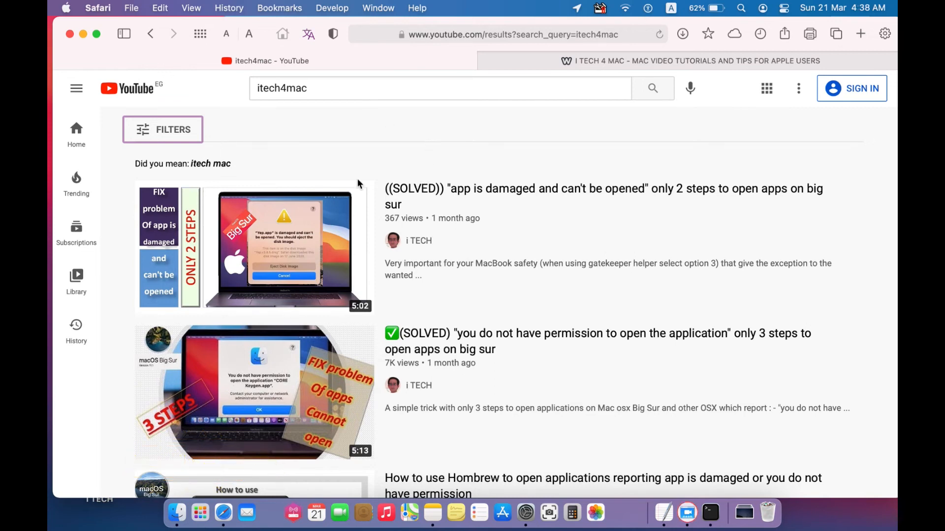
{"action": "mouse_move", "coordinate": [255, 247]}
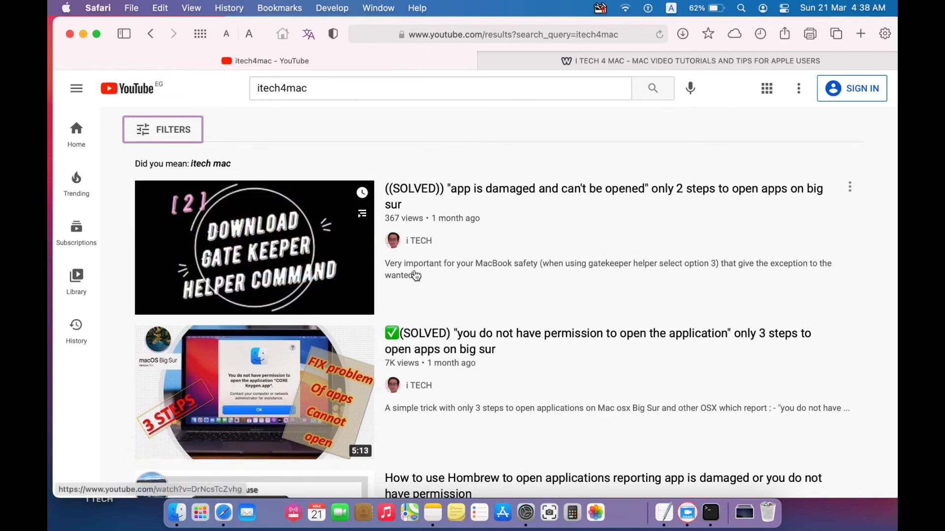
{"action": "scroll", "scroll_direction": "down", "scroll_amount": 3}
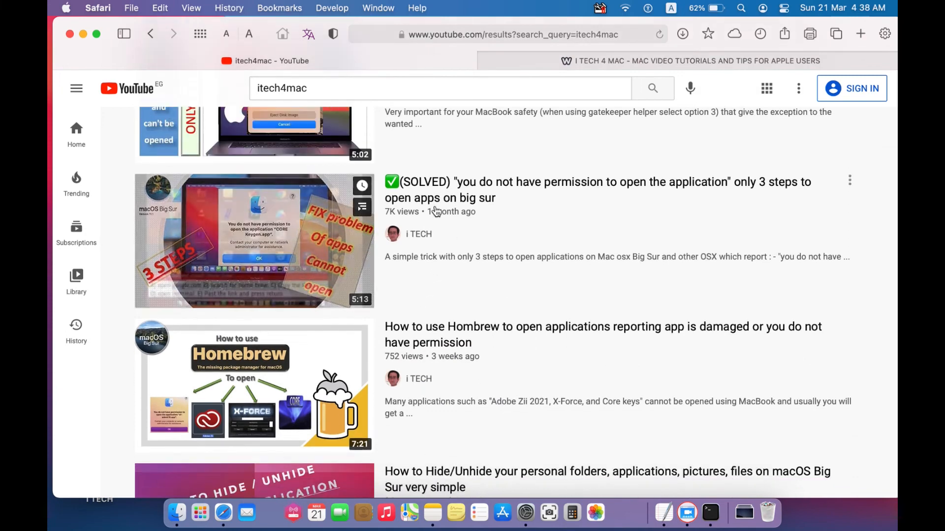
{"action": "scroll", "scroll_direction": "down", "scroll_amount": 3}
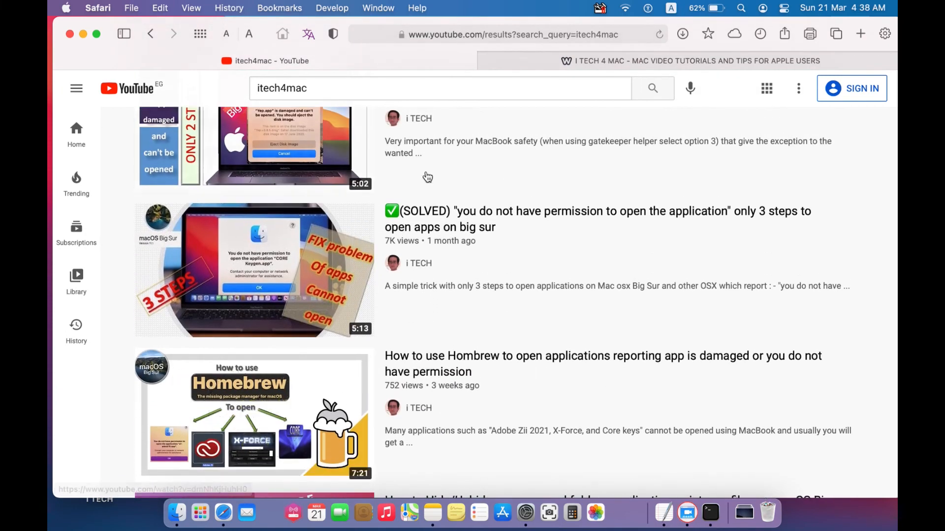
{"action": "scroll", "scroll_direction": "down", "scroll_amount": 3}
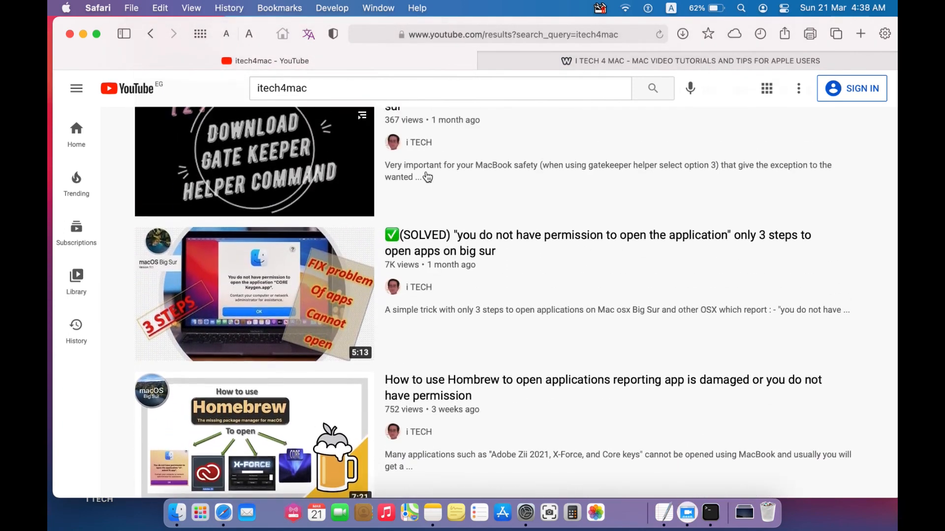
{"action": "scroll", "scroll_direction": "up", "scroll_amount": 3}
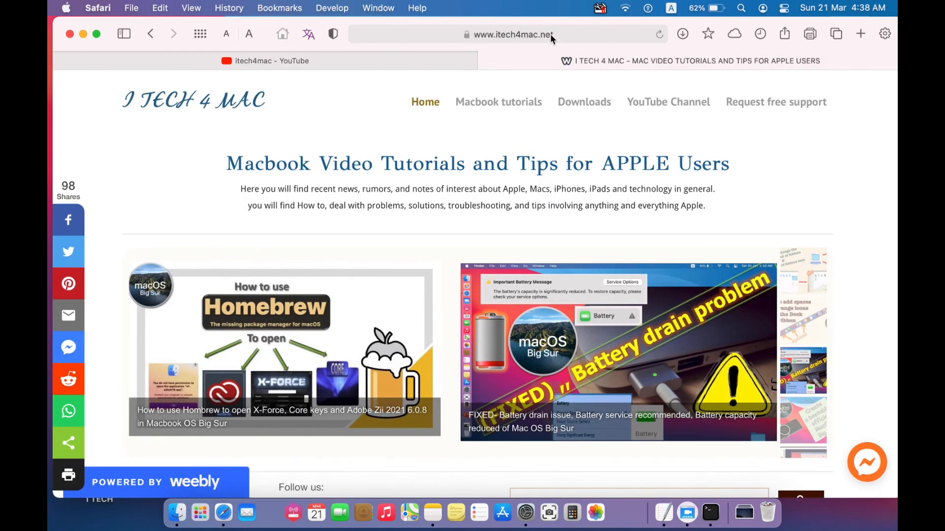
{"action": "mouse_move", "coordinate": [868, 476]}
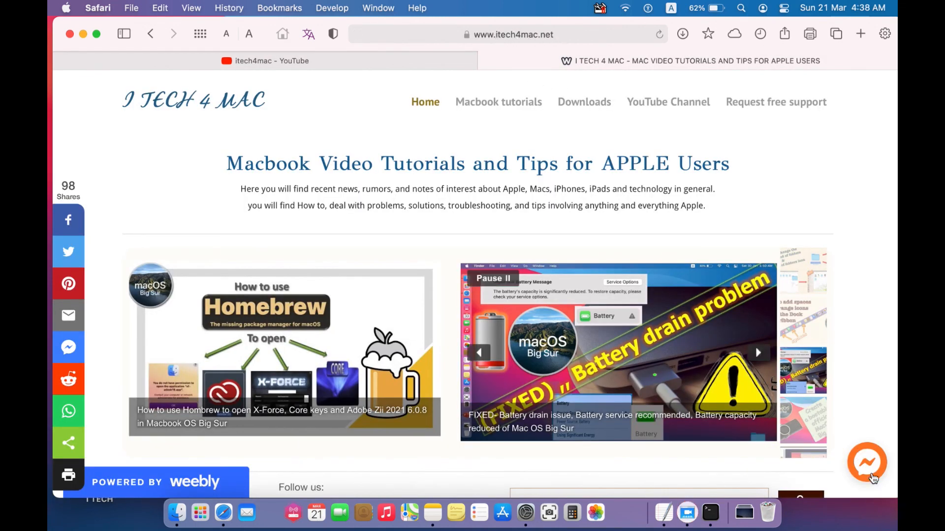
- Open the Messenger chat bubble to start a 'Chat with Itech4mac' window
{"action": "left_click", "coordinate": [866, 462]}
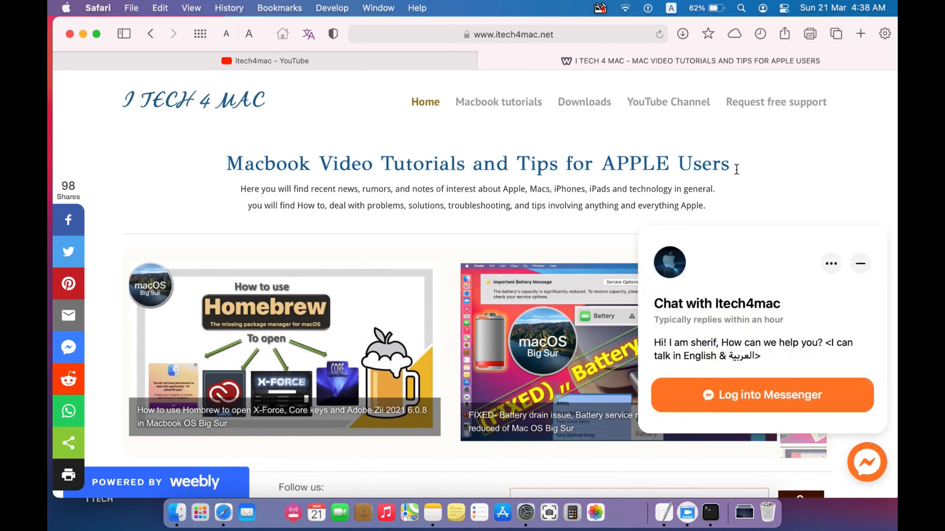